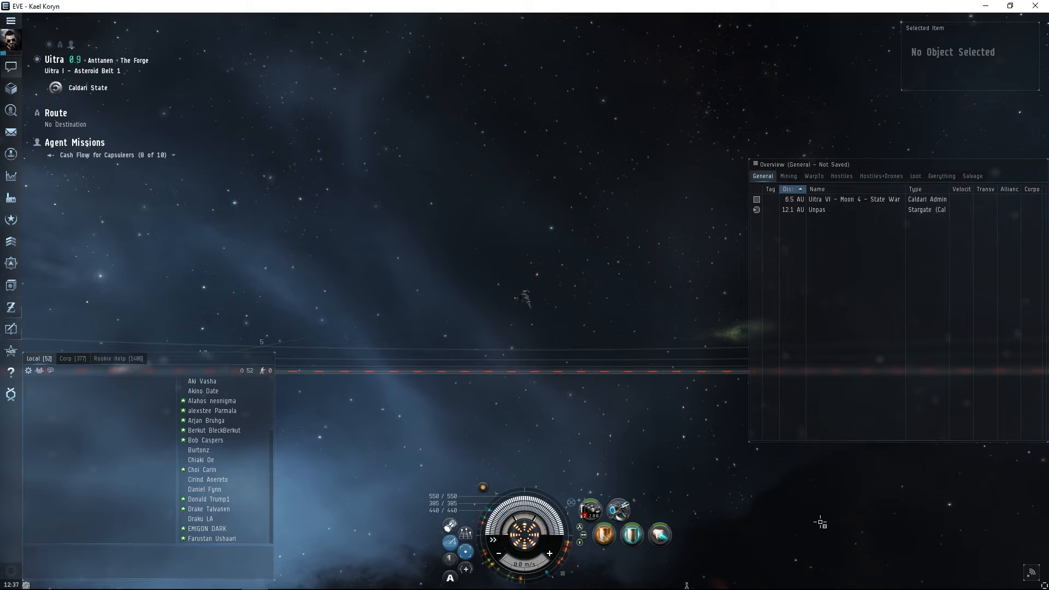
pyautogui.moveTo(723, 551)
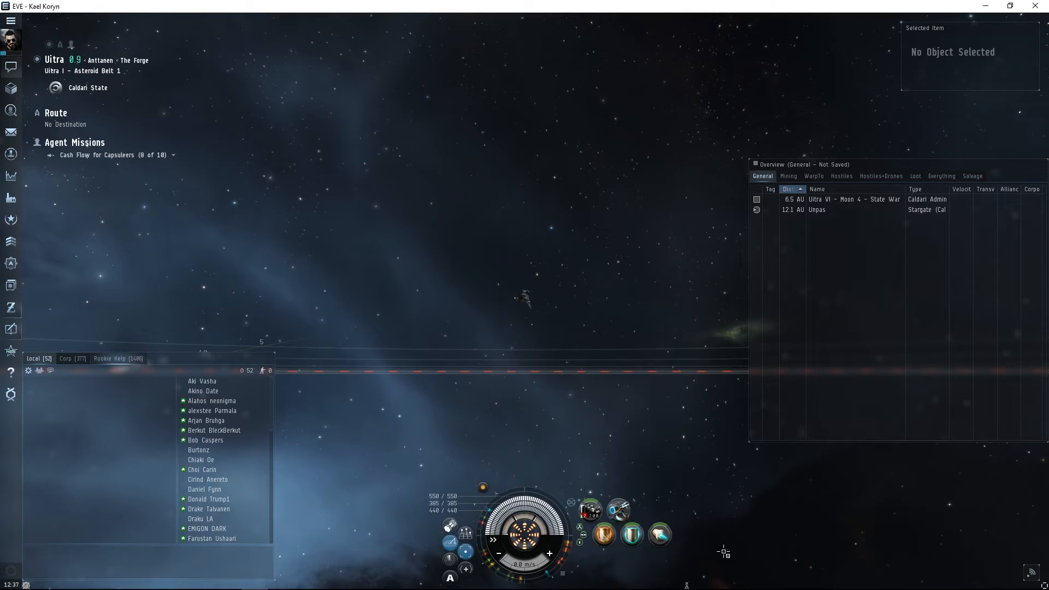